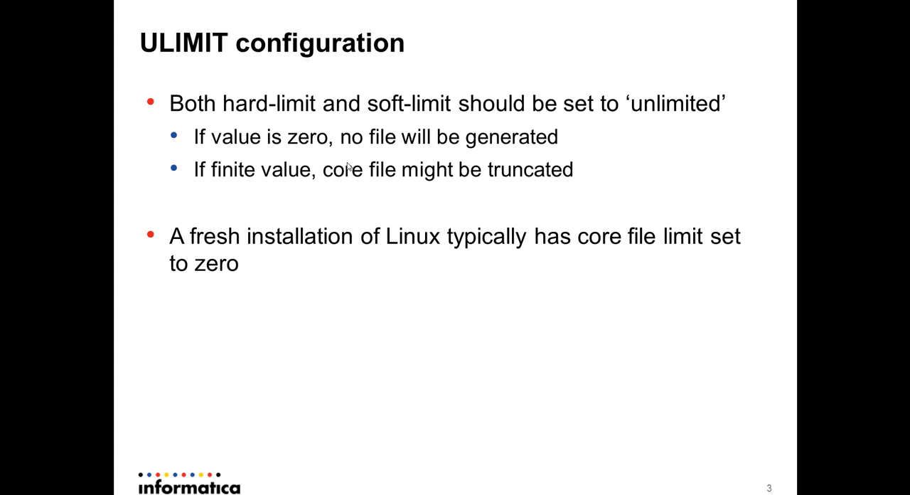
mouse_move(702, 125)
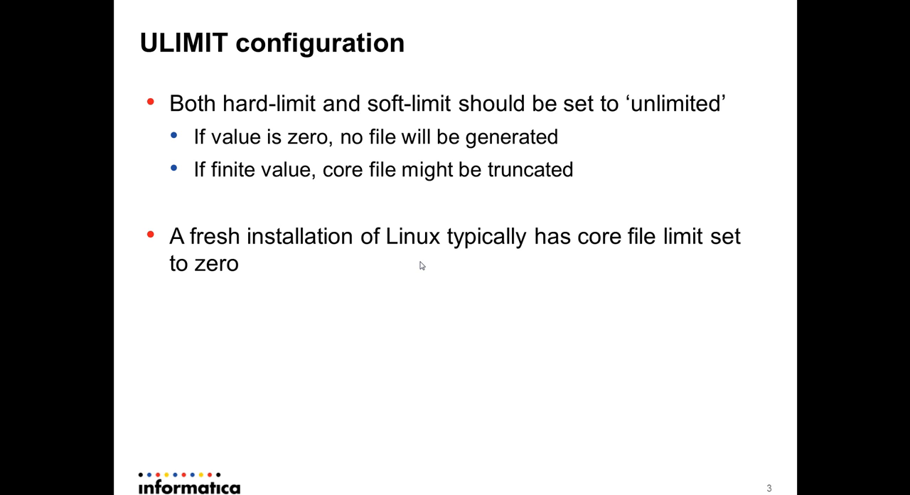
mouse_move(192, 375)
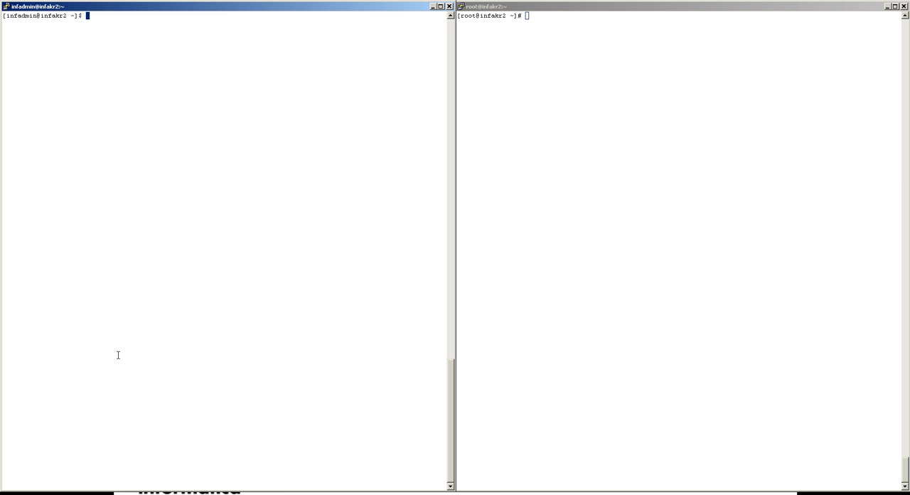
Run ulimit -a in the user terminal to list shell limits, showing core file size unlimited
text(ui)
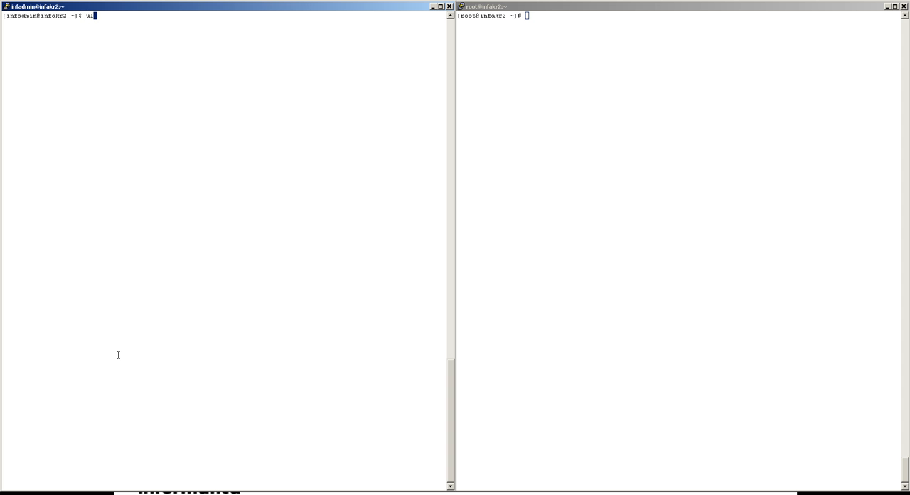
text(limit -a)
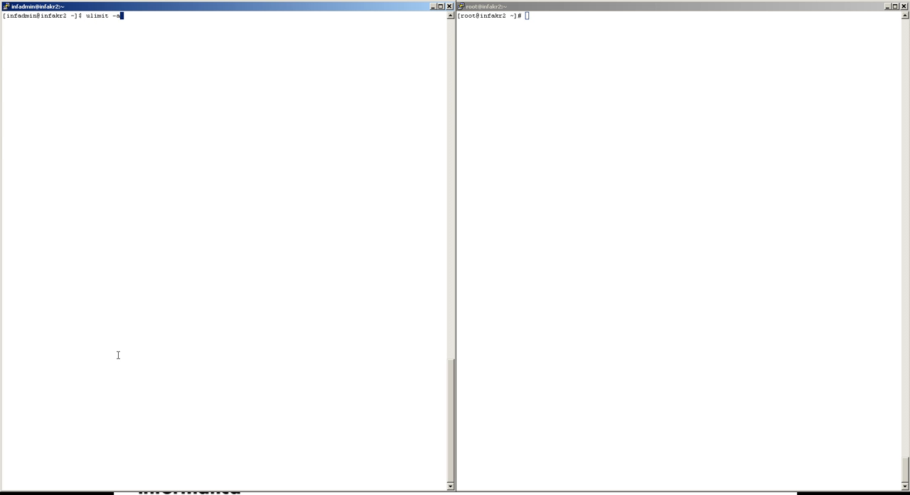
key(Return)
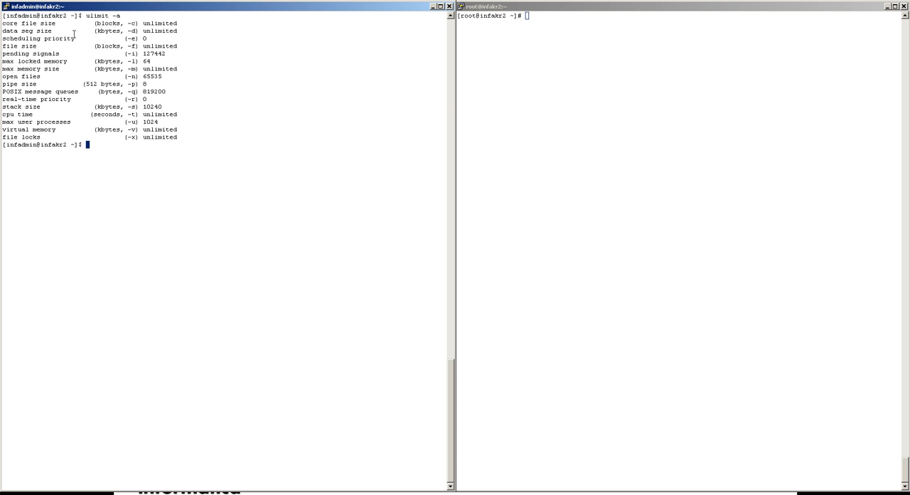
double_click(14, 23)
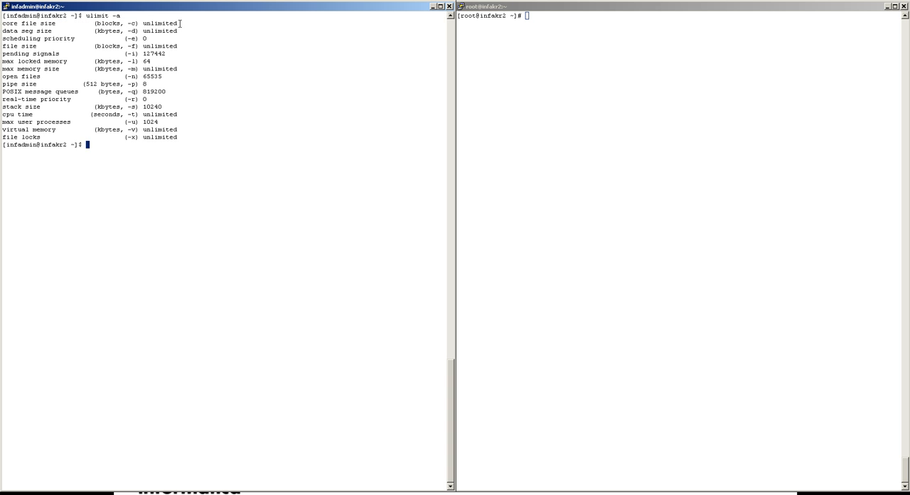
text(ulimit -aH)
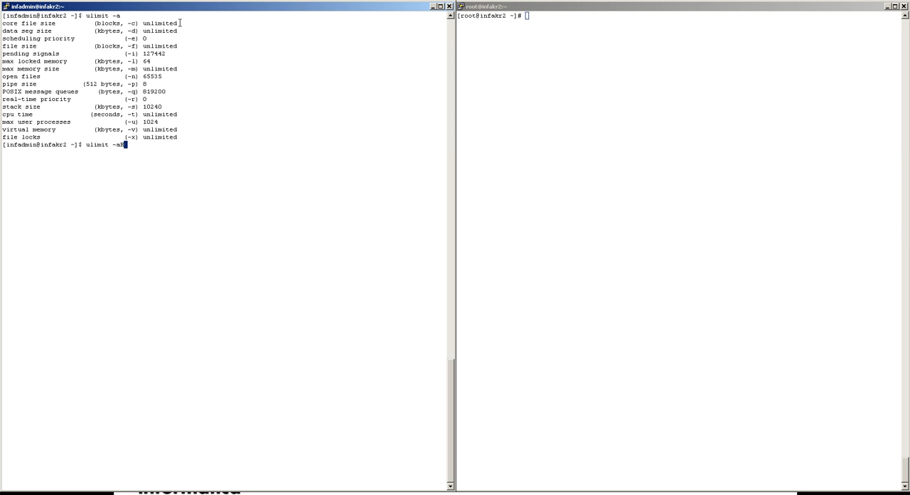
key(Return)
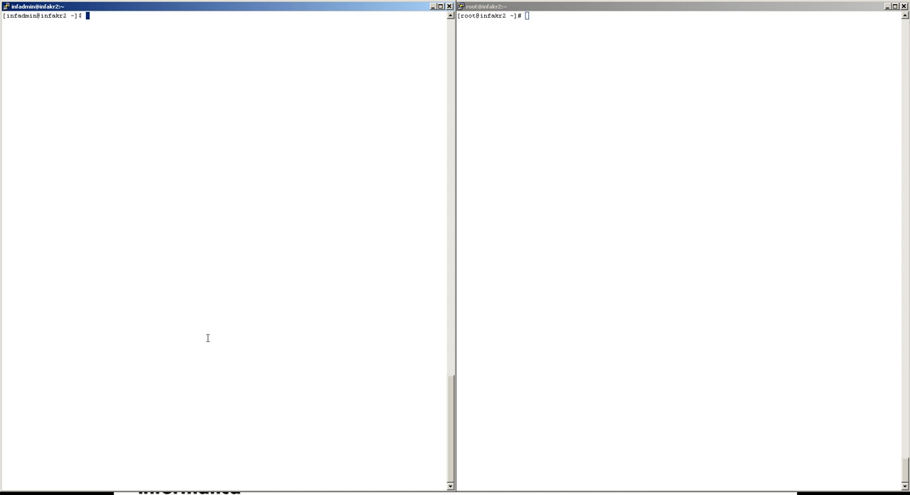
mouse_move(558, 201)
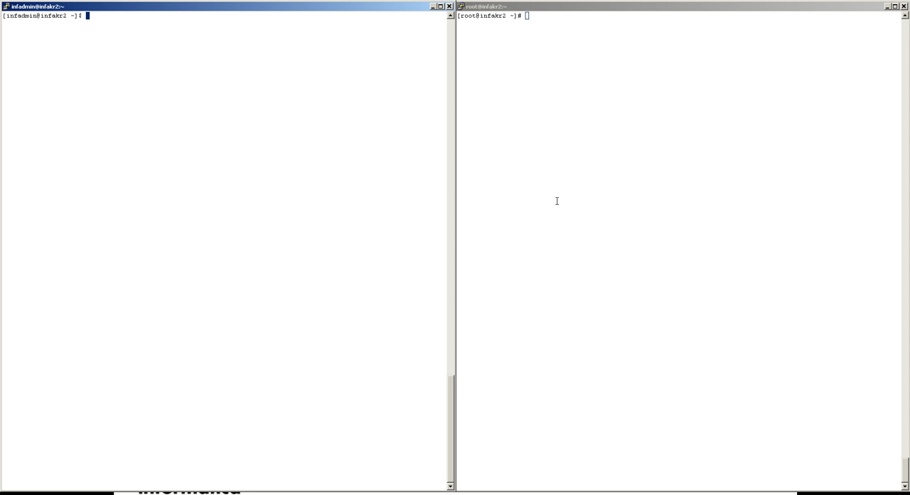
In the root terminal, query sysctl for kernel.core_pattern, showing /var/cores/core.%p
click(675, 6)
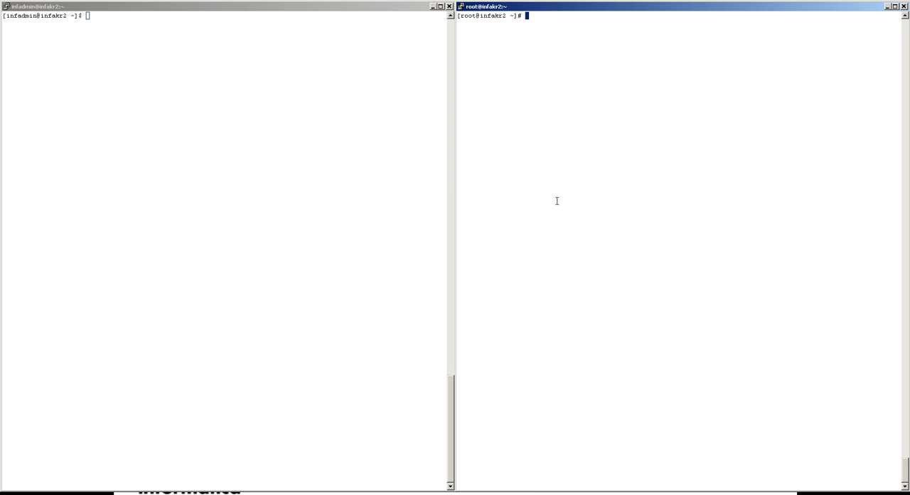
text(/sbin/sysctl)
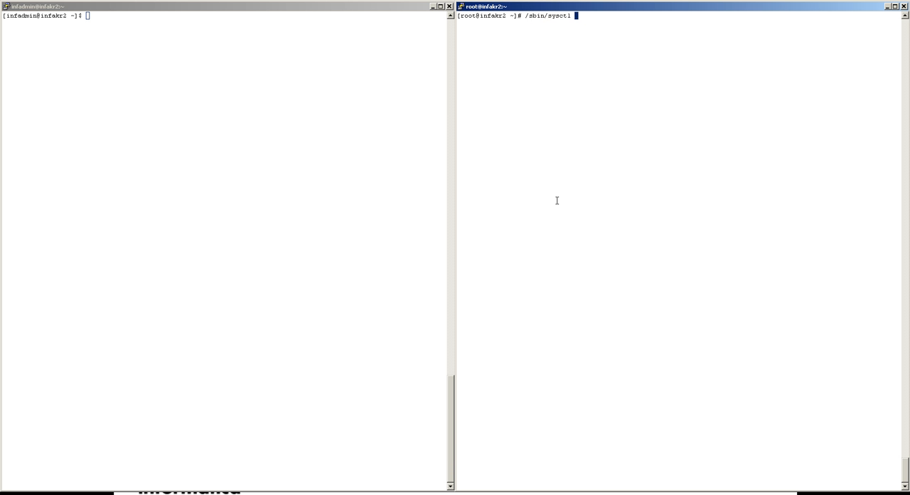
text(-a | grep)
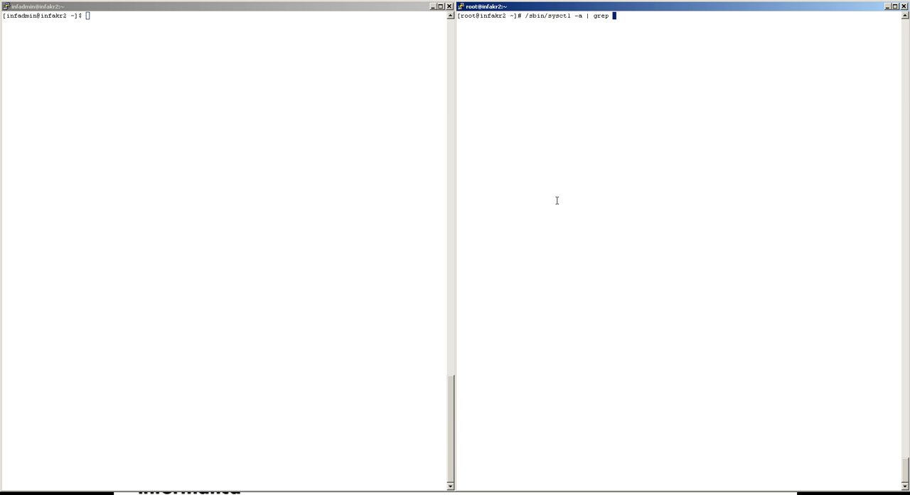
text('ker)
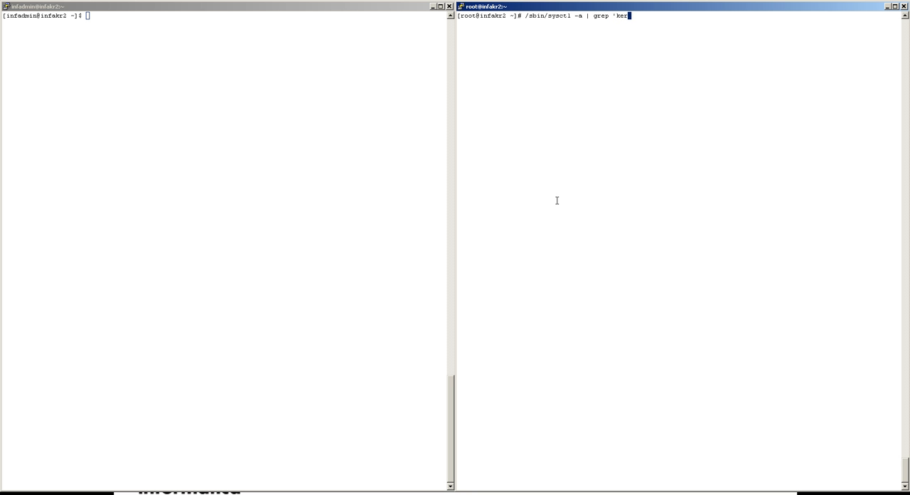
text(nel.core.)
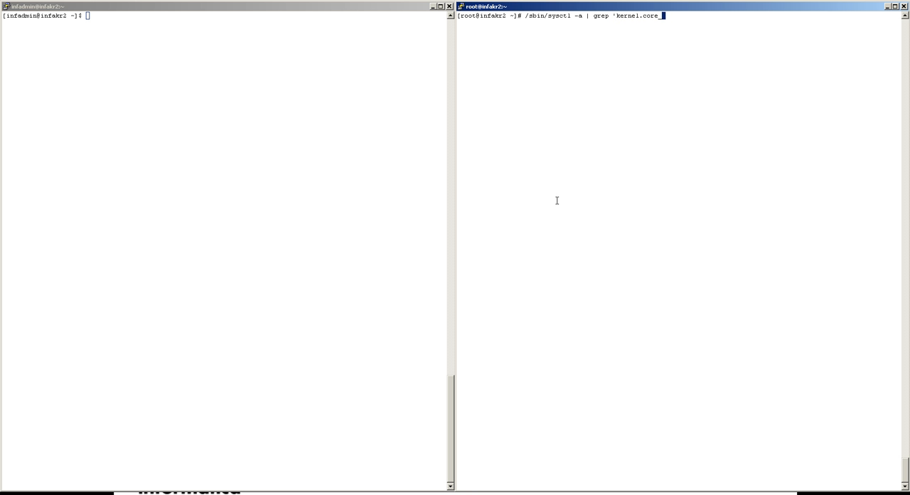
key(Return)
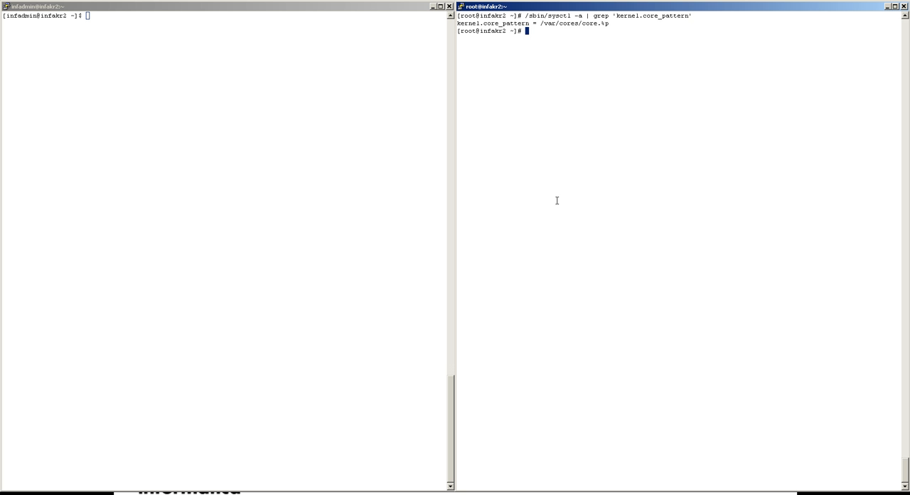
mouse_move(541, 23)
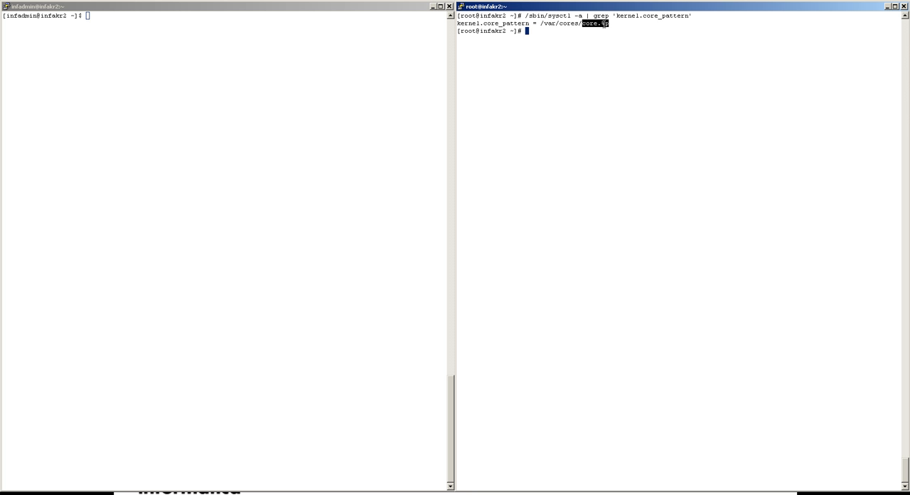
mouse_move(576, 88)
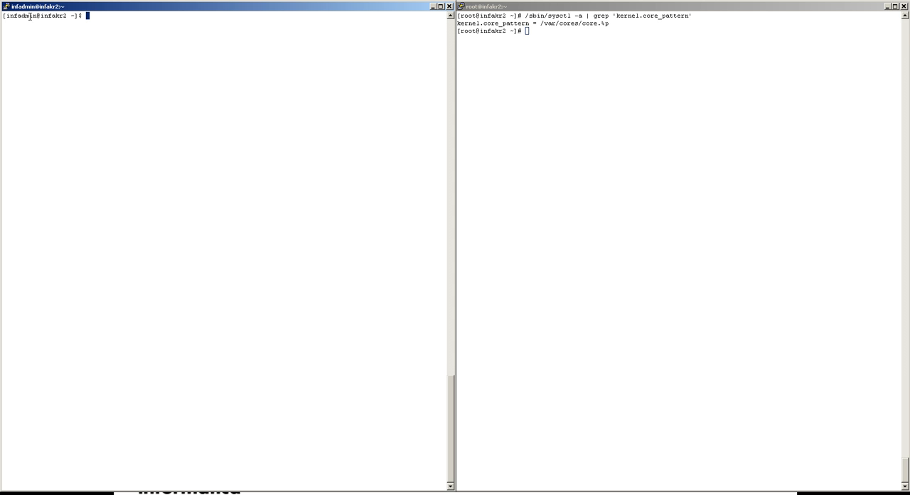
mouse_move(62, 46)
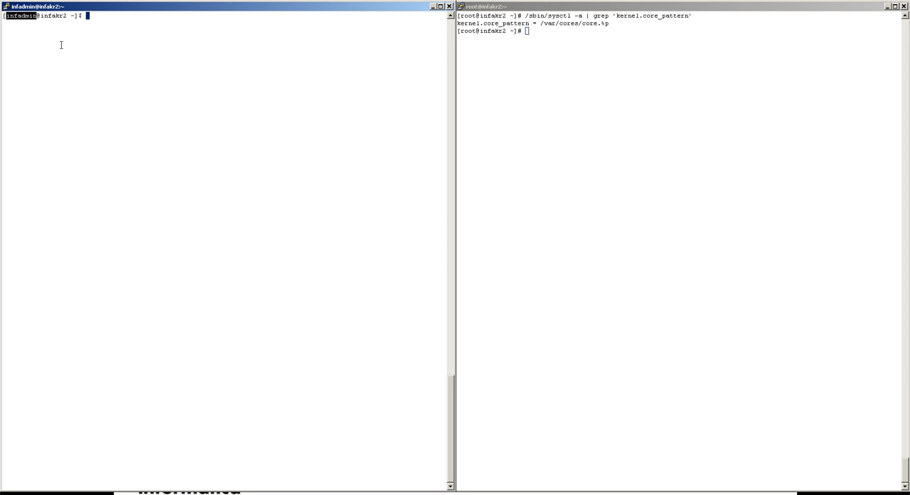
mouse_move(218, 92)
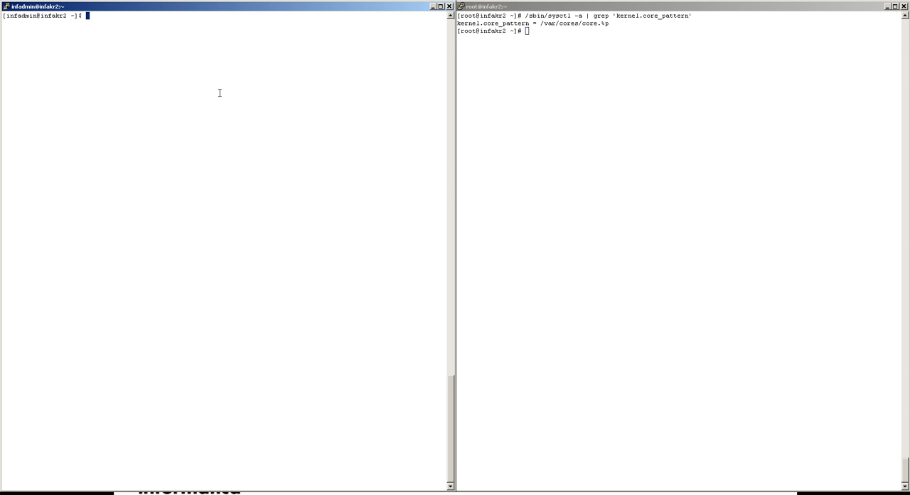
Start a tcsh shell in the user session and find its PID with ps
text(ps)
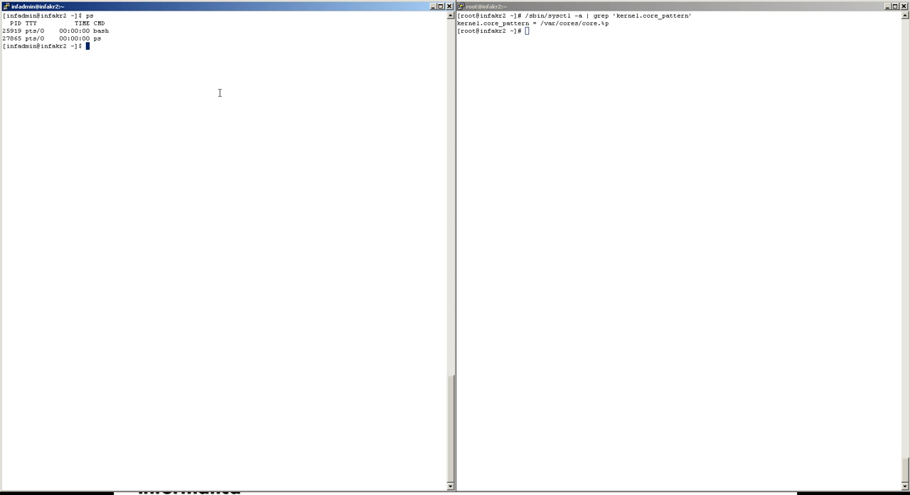
text(tcsh)
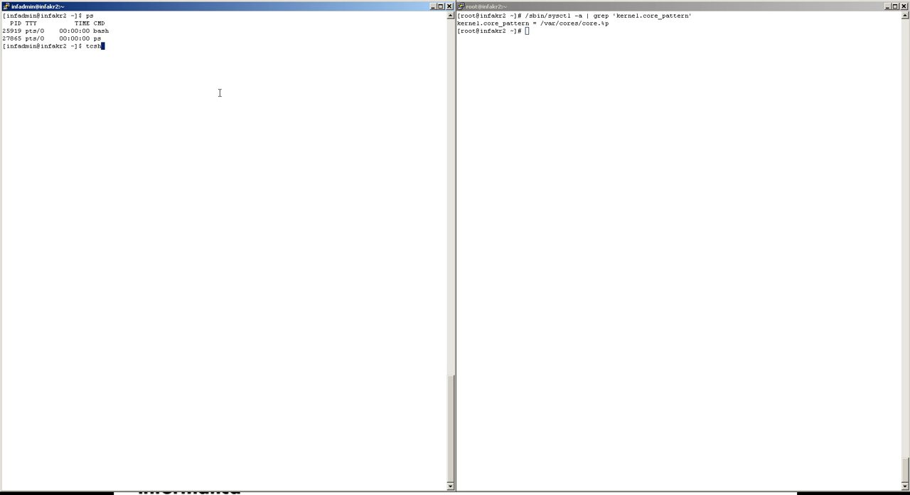
key(Return)
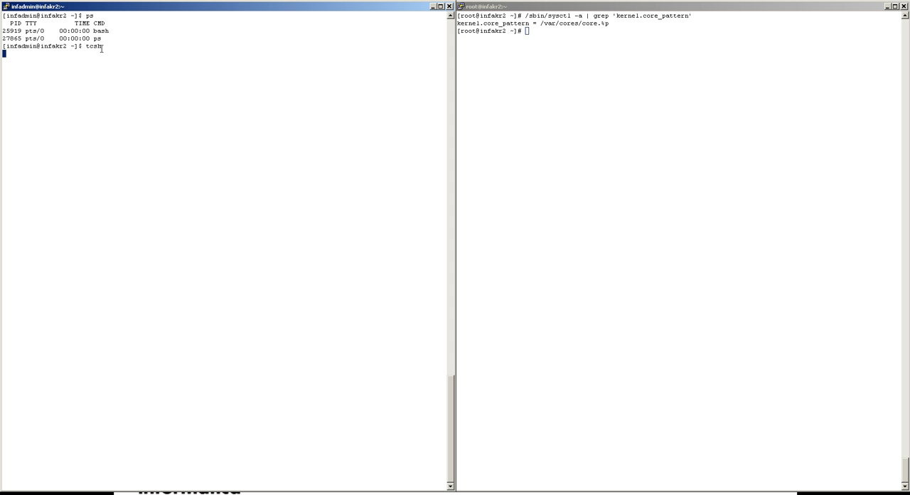
key(Return)
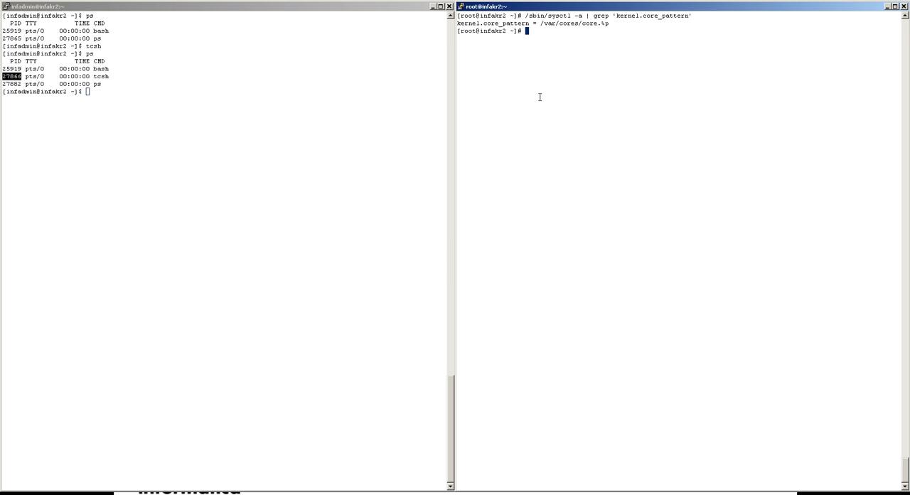
From root, send kill -11 to the tcsh PID so it dies with a Segmentation fault
text(kill -)
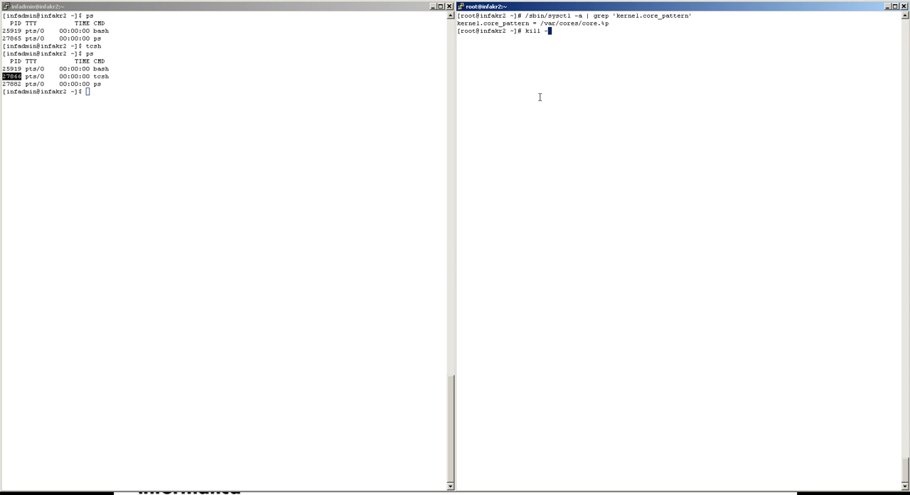
text(11)
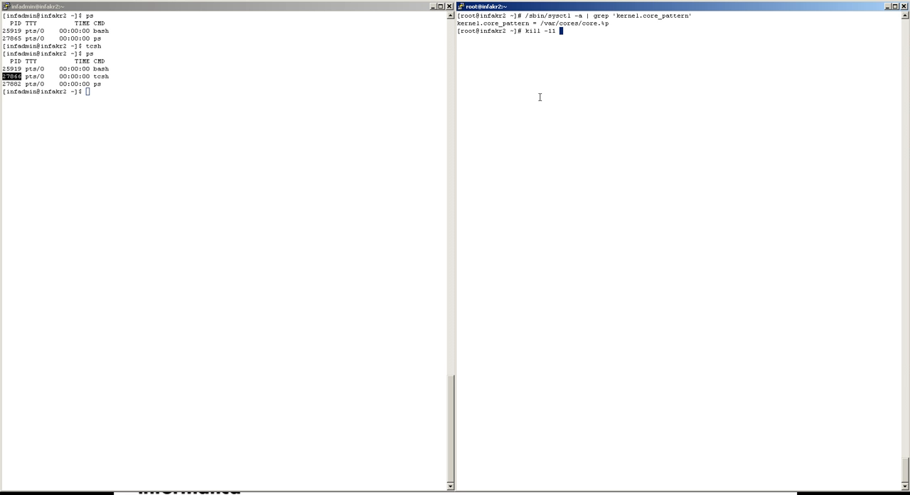
key(Return)
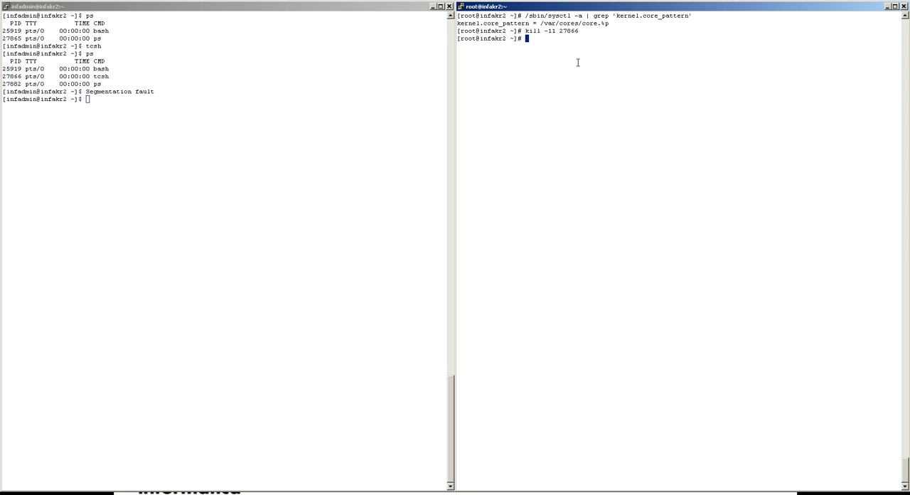
List /var/cores with ls and ls -lart, confirming it is empty with no core file
text(ls /var/cores)
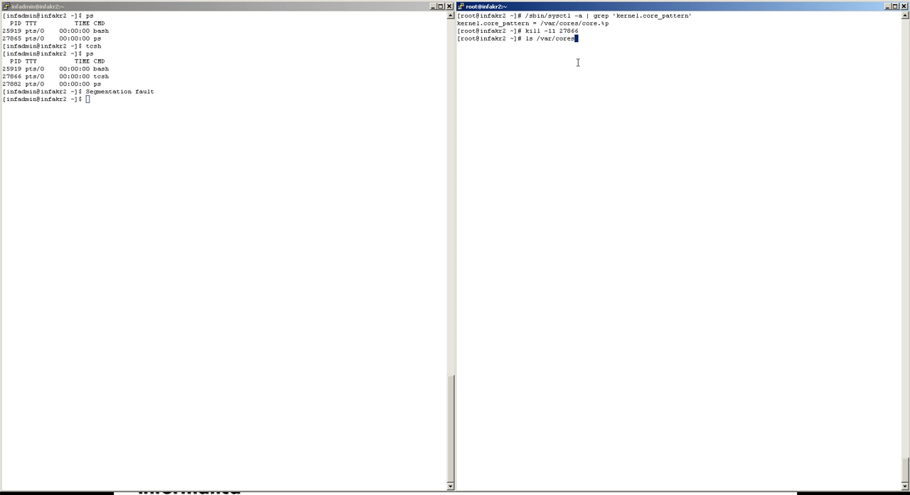
key(Return)
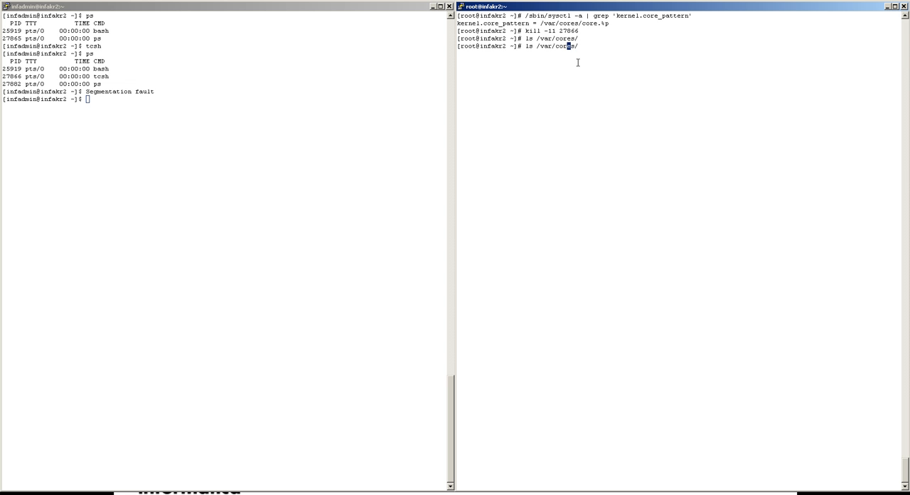
text( -alrt)
key(Return)
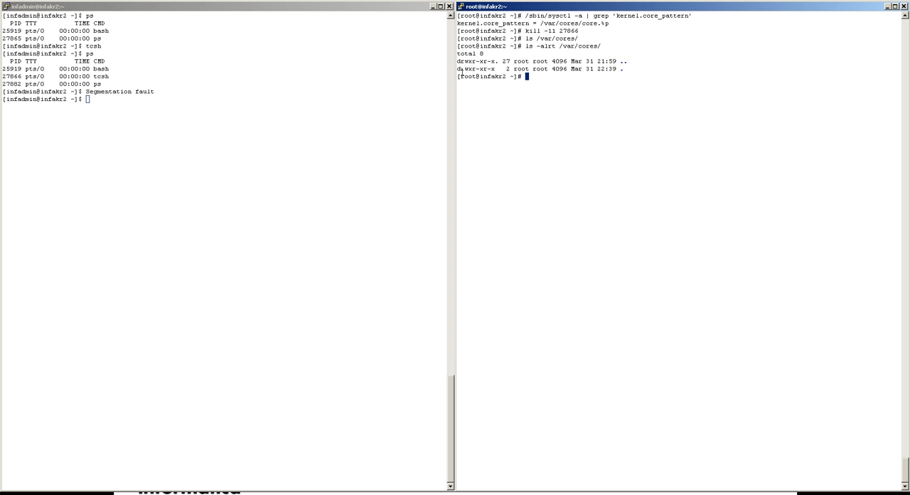
double_click(486, 69)
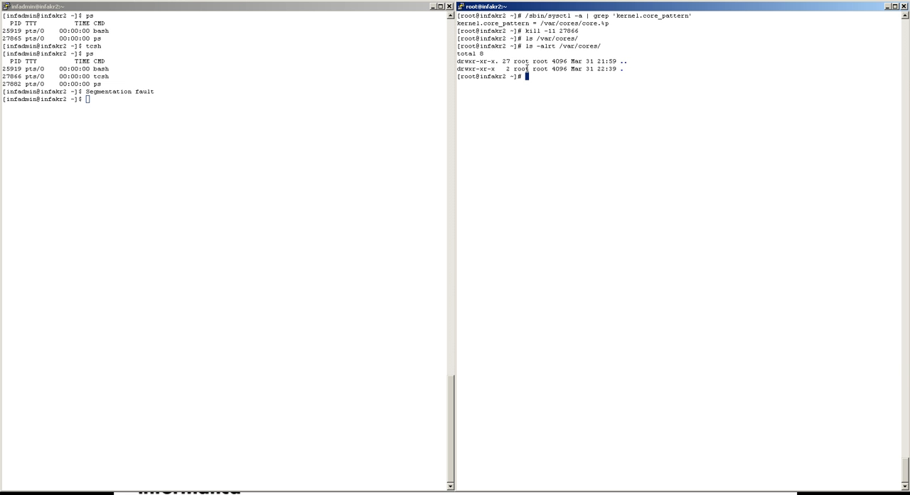
double_click(520, 68)
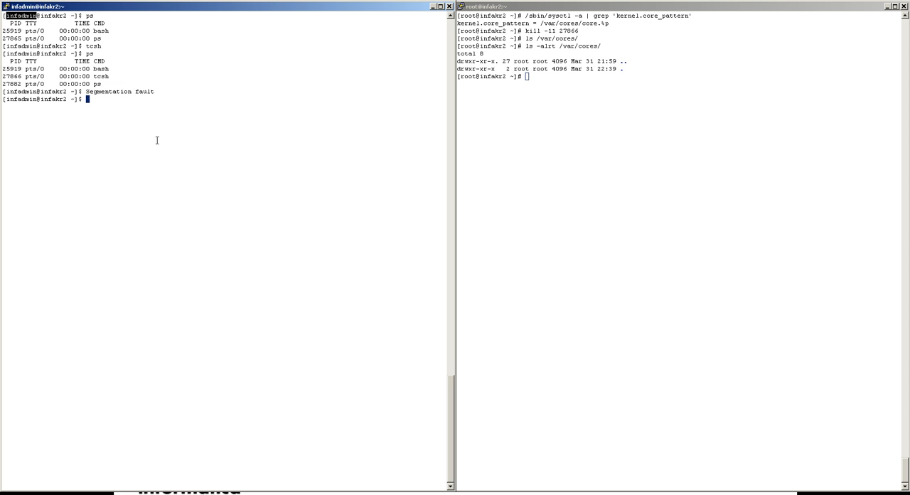
mouse_move(597, 45)
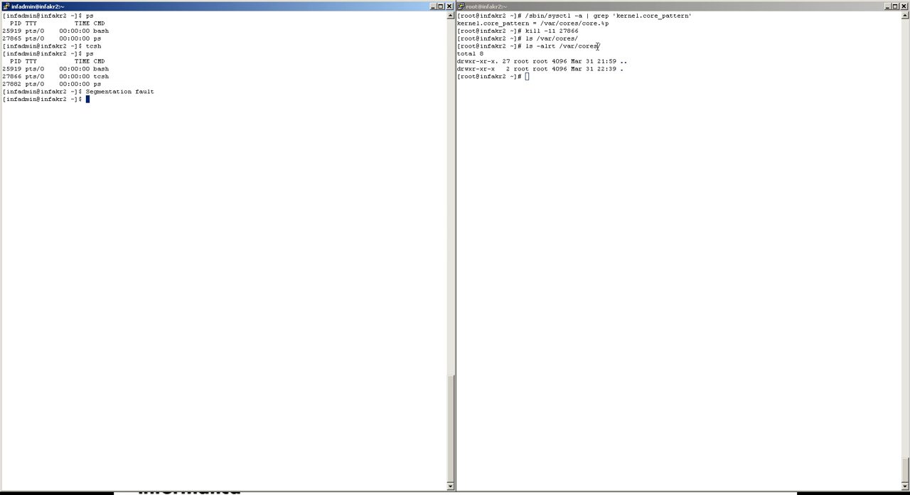
mouse_move(290, 132)
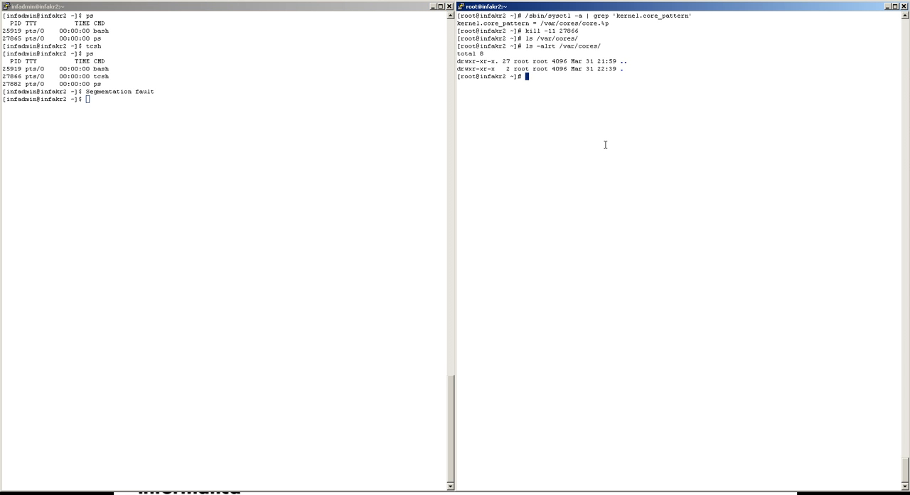
Run chmod 777 /var/cores and confirm the folder now shows rwxrwxrwx permissions
text(chmod 77)
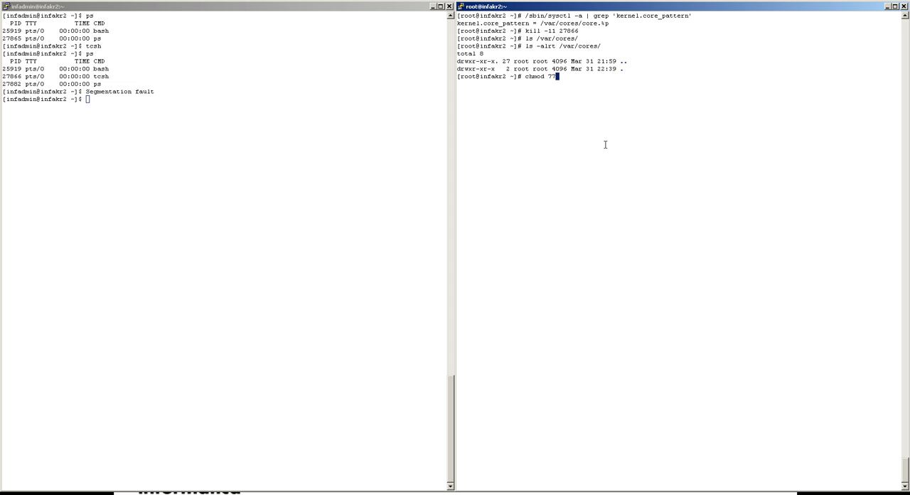
text(7 /var/core)
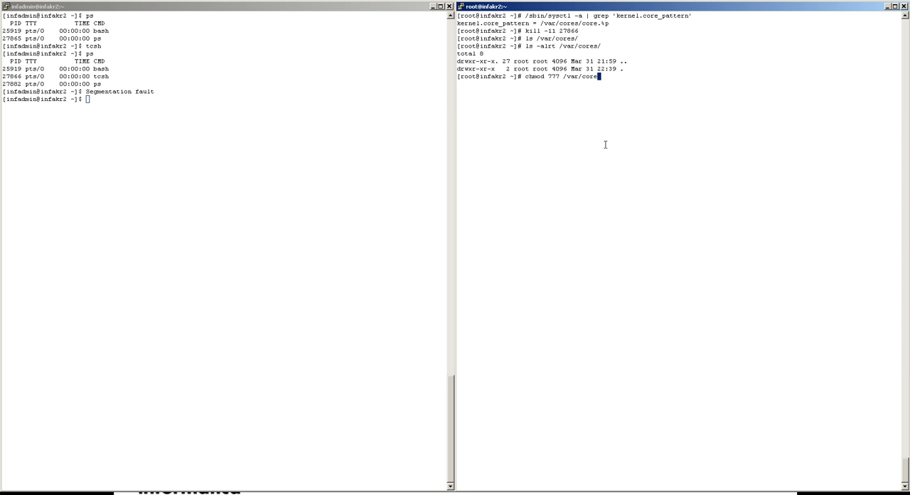
key(Return)
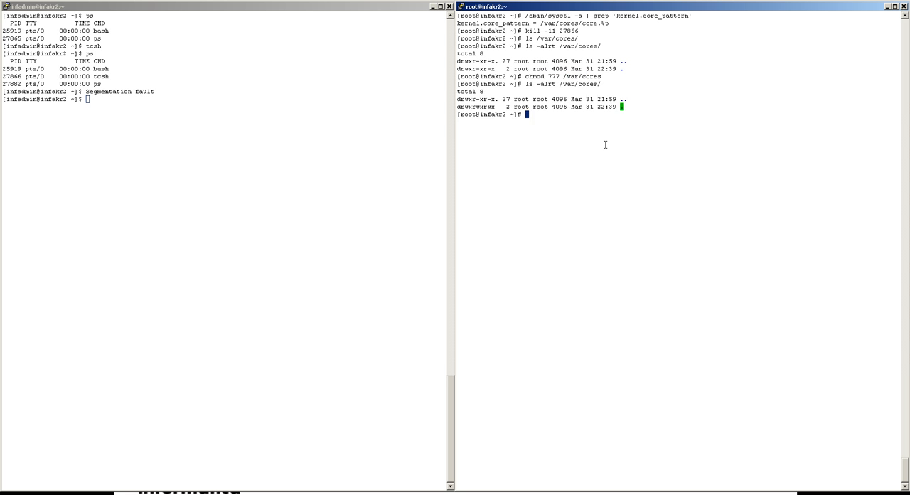
double_click(475, 107)
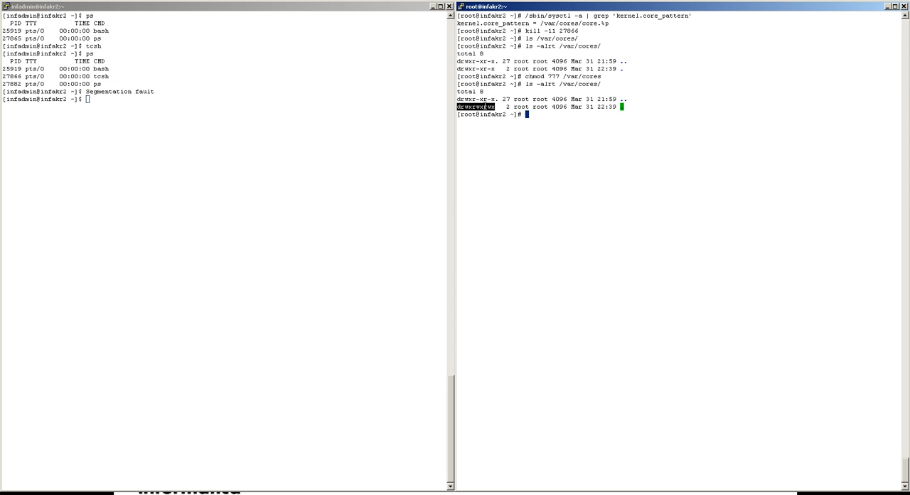
mouse_move(327, 179)
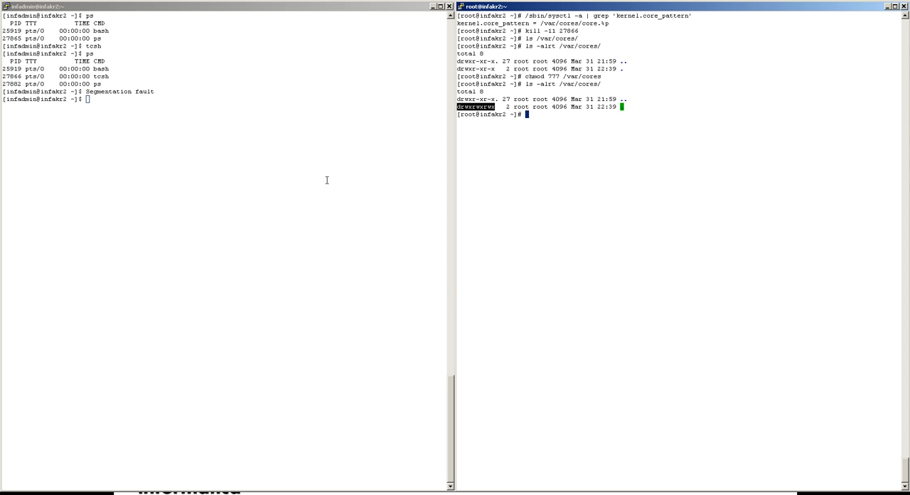
Create /var/cores/test as the regular user and confirm it with ls -lart /var/cores/
text(touch)
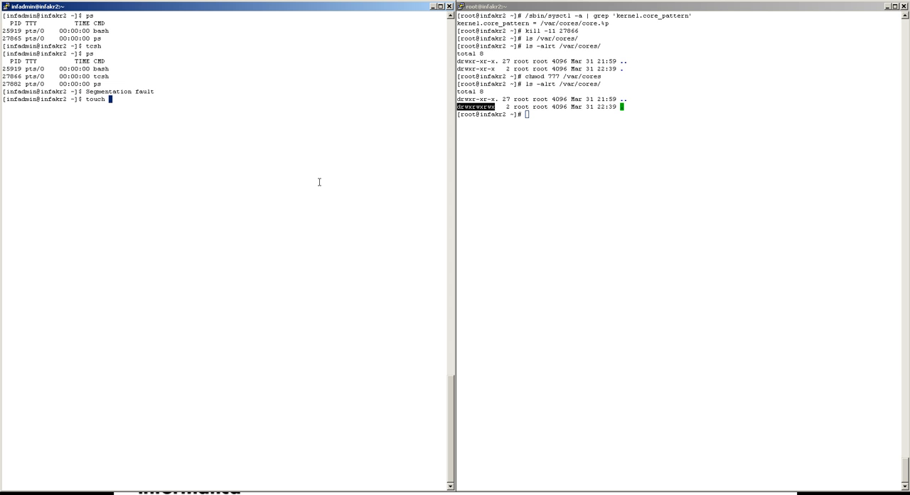
text(/var/cores/test)
click(679, 114)
text(chmod 777 /var/cores)
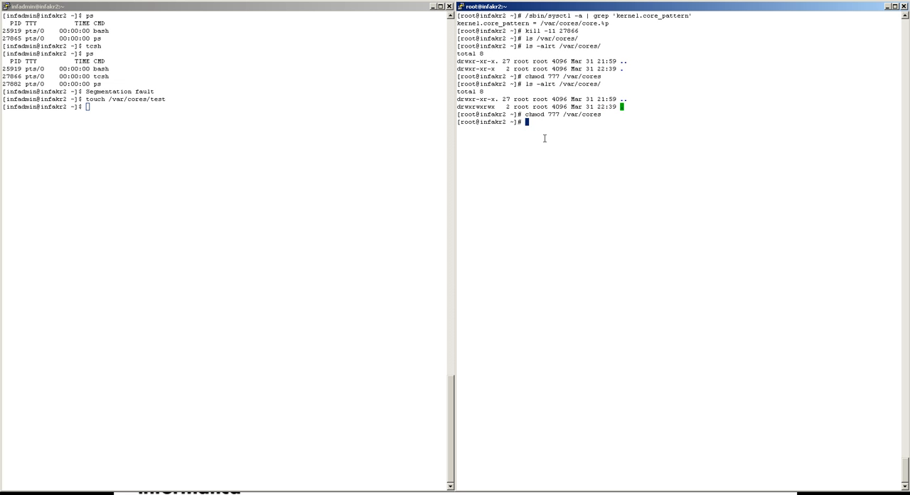
text(ls -lart /var/)
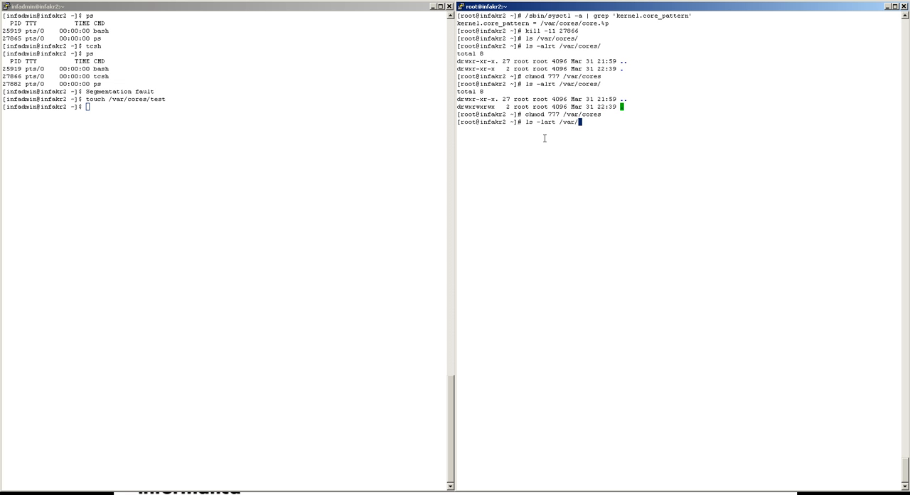
key(Return)
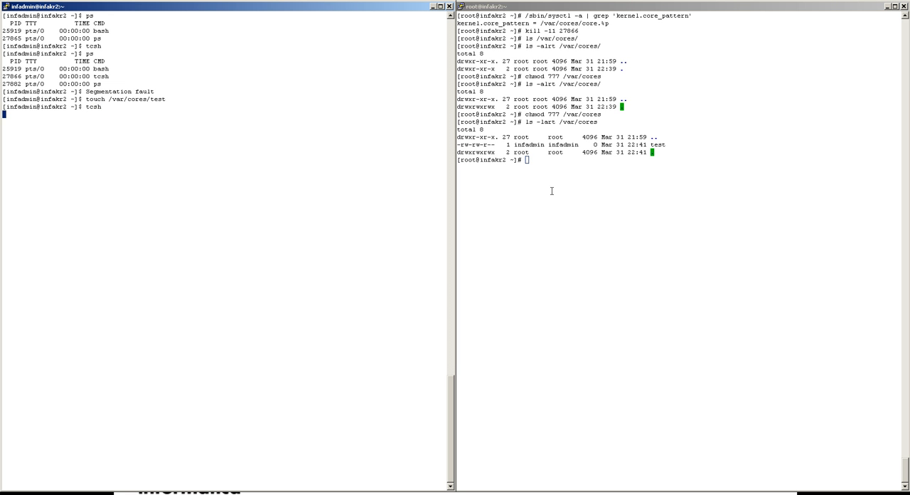
Find the new tcsh PID with ps and send kill -11 27933 to crash it with a core dump
text(ps)
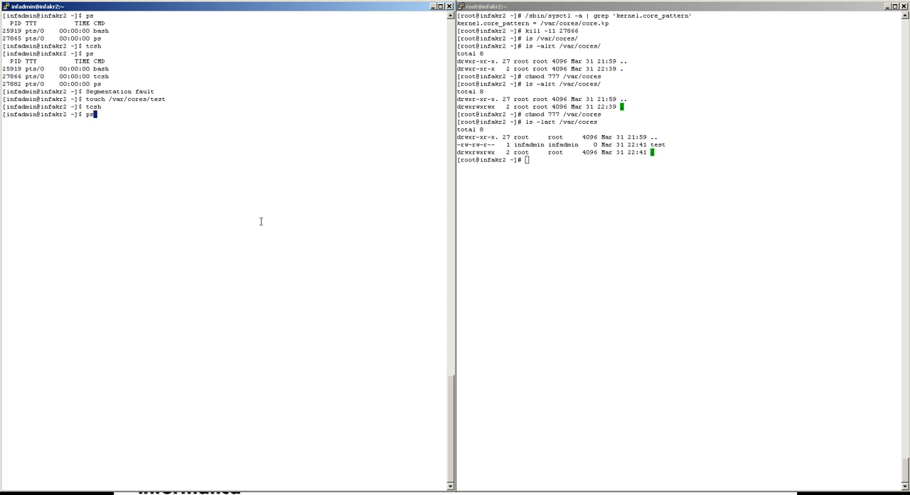
key(Return)
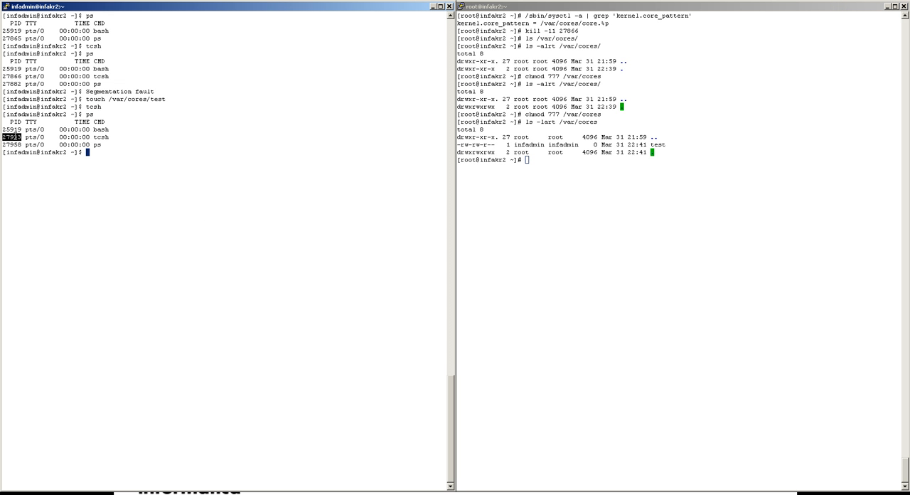
text(kill)
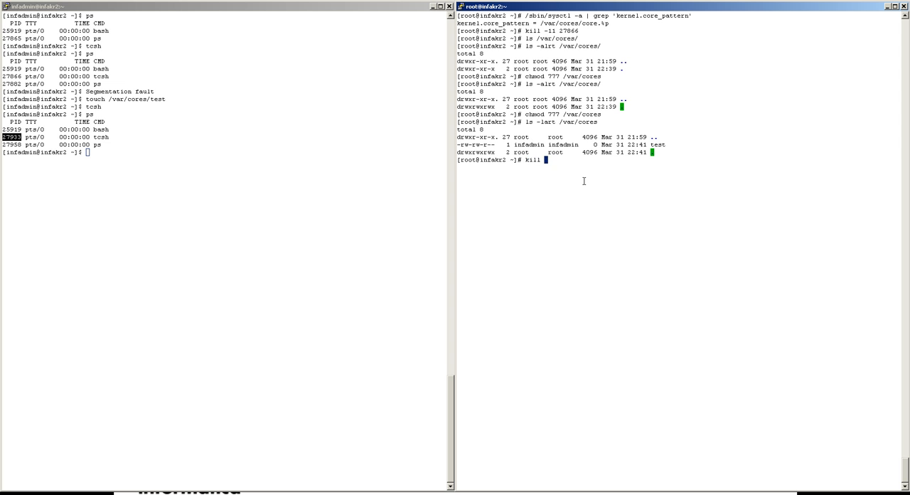
text(-11 27933)
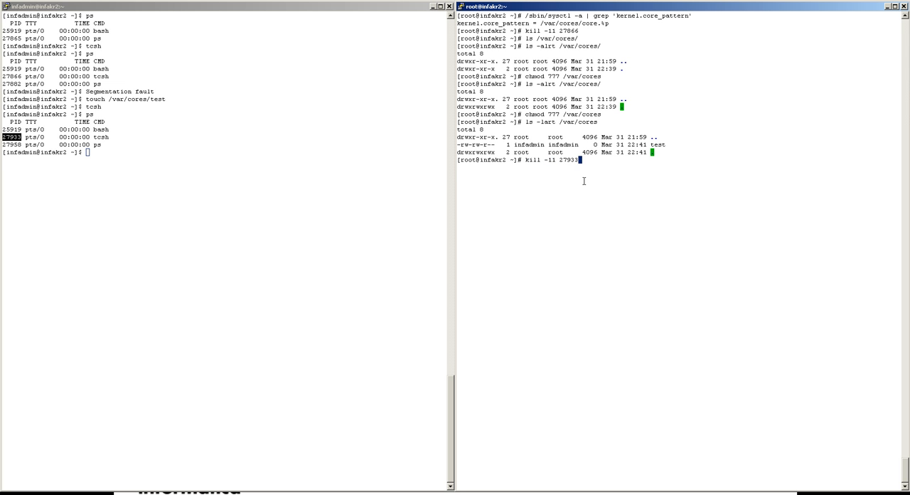
key(Return)
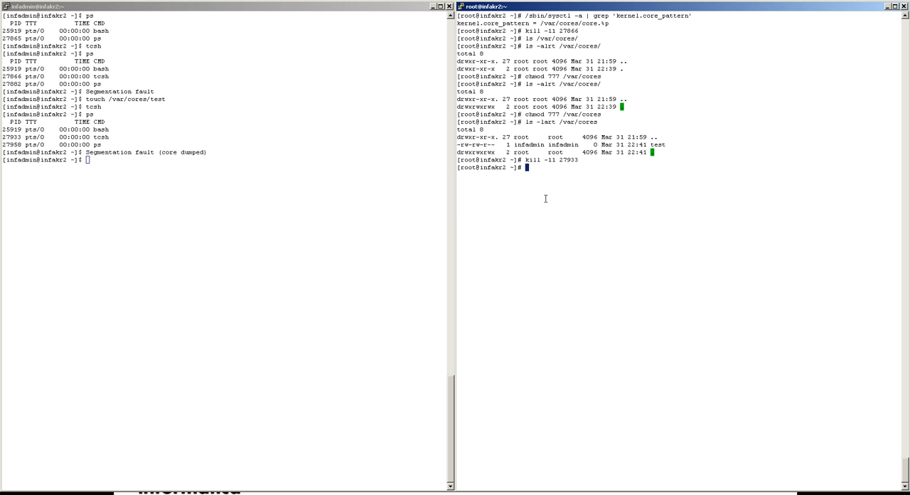
List /var/cores and highlight the newly generated core.27933 file
text(ls -lart /var/c)
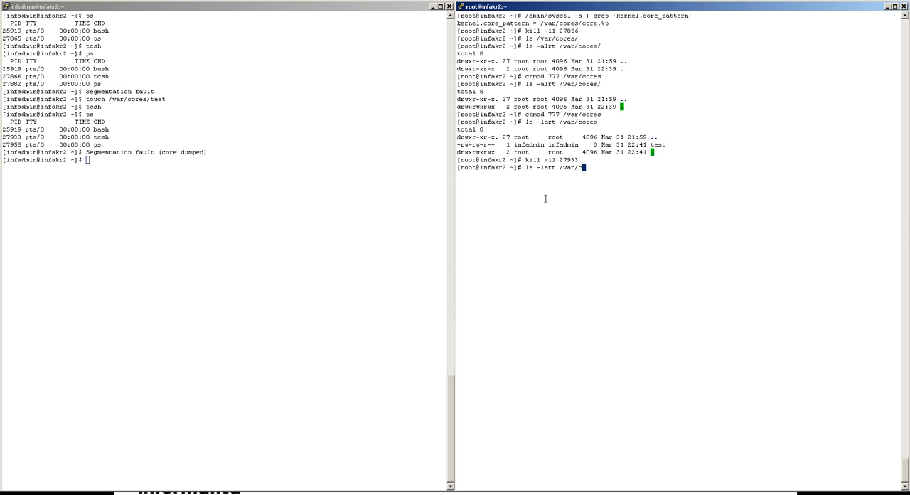
key(Return)
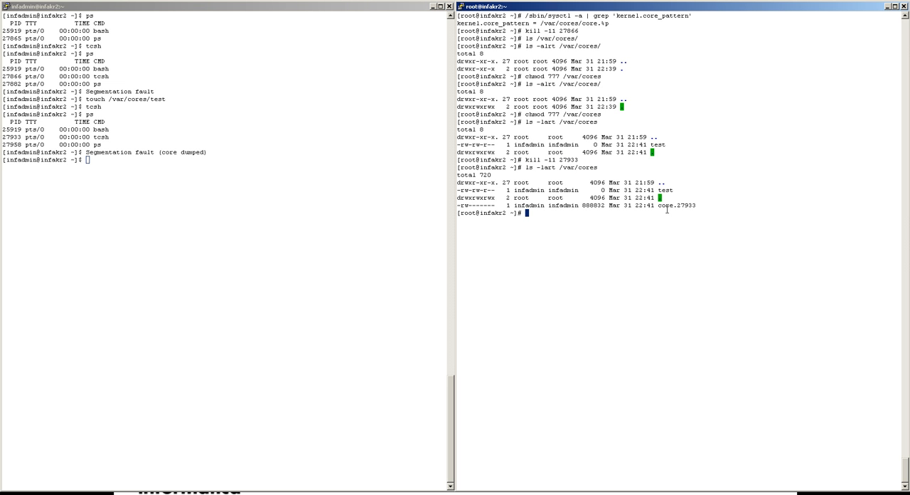
mouse_move(687, 206)
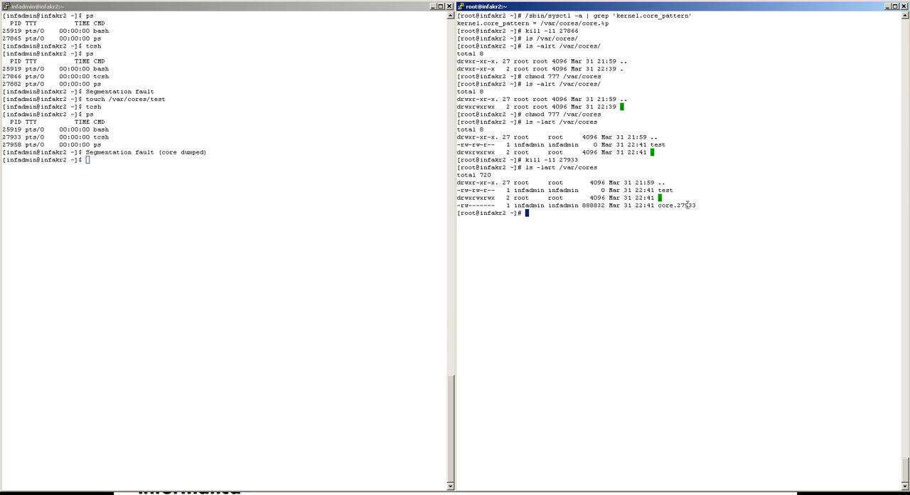
double_click(682, 204)
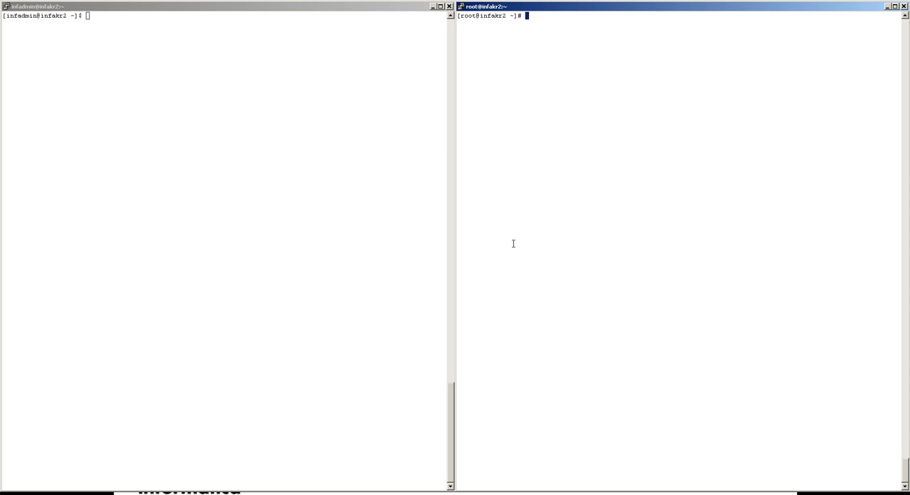
Query sysctl for core_uses_pid in the root terminal, reporting kernel.core_uses_pid = 1
text(/sbin/sysct)
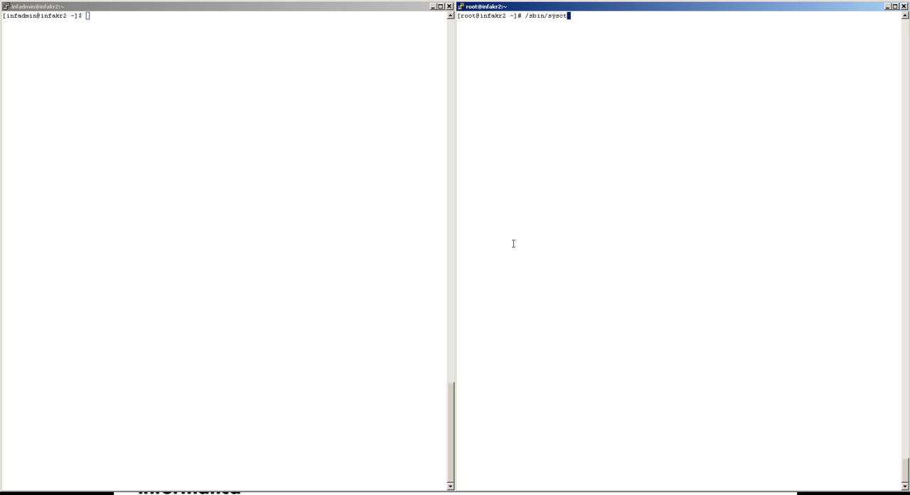
text(l -a | grep 'c)
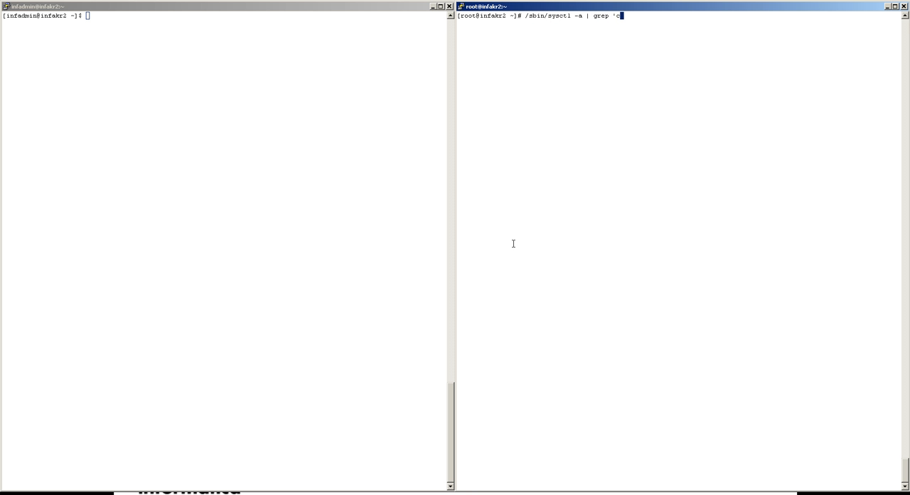
text(ore_uses_pi)
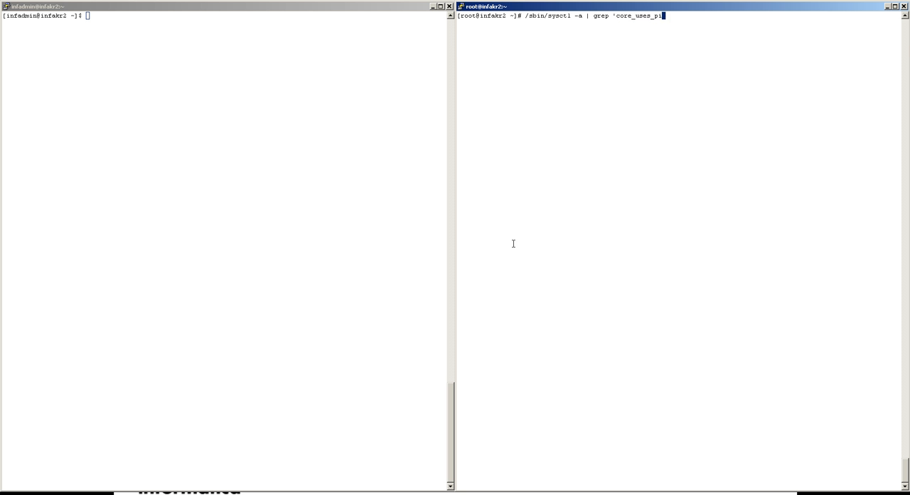
key(Return)
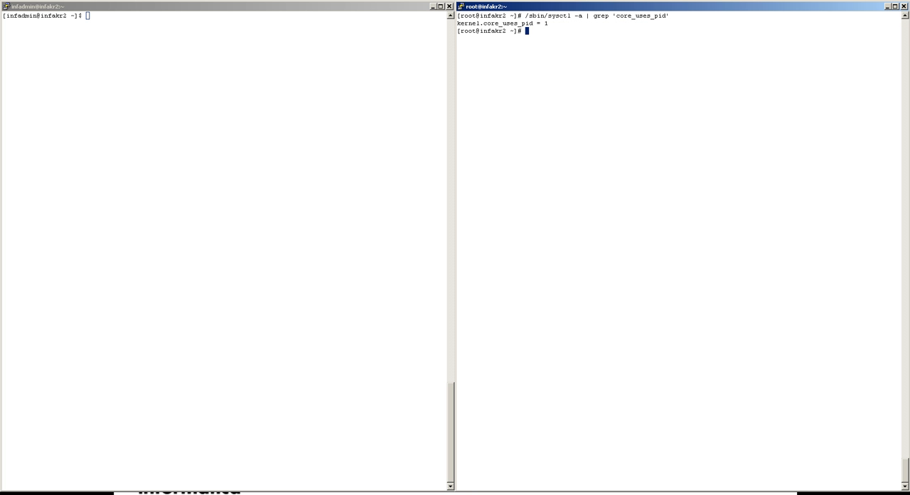
mouse_move(495, 122)
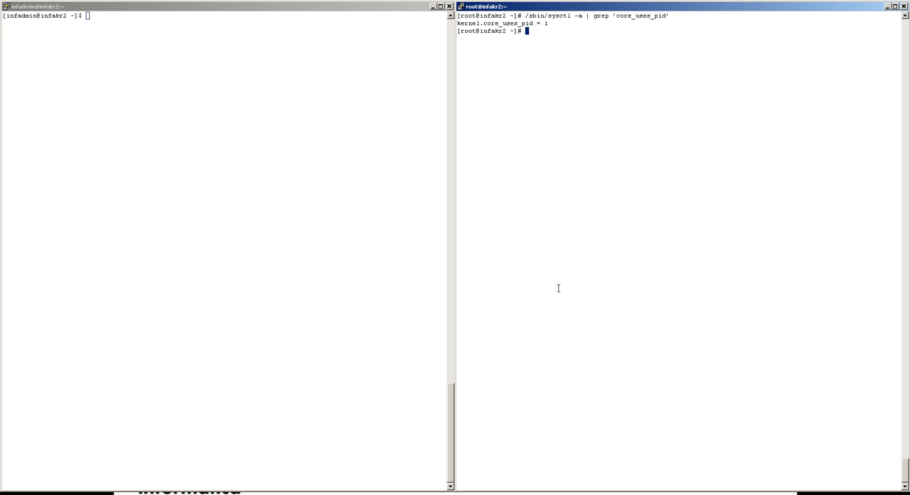
Query sysctl for core_pattern, reporting kernel.core_pattern = /var/cores/core
text(/)
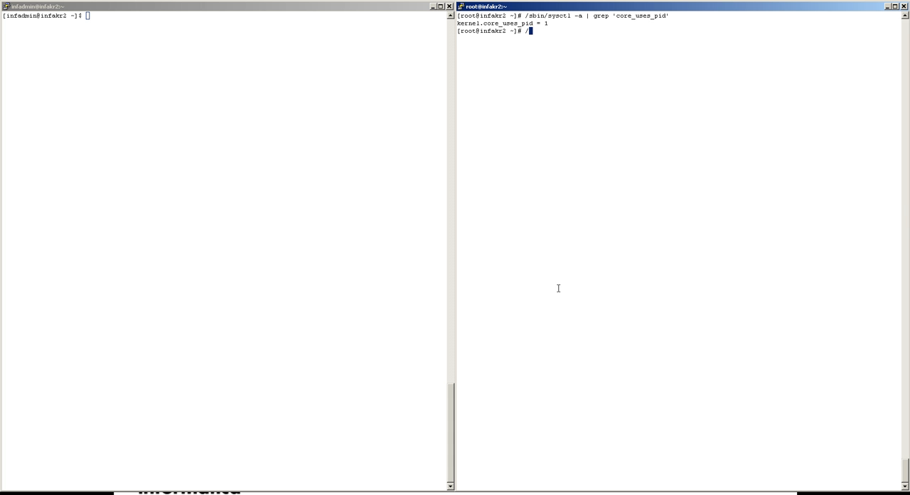
text(sbin/sysctl -a | g)
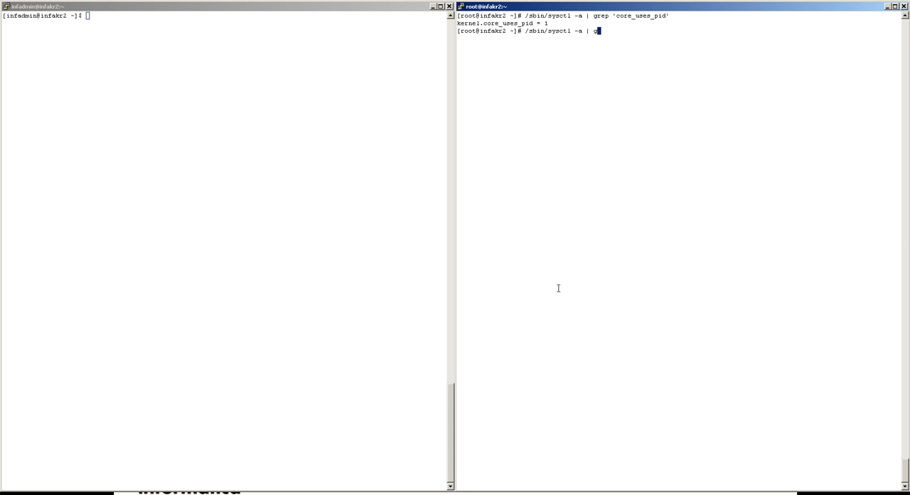
text(rep 'core)
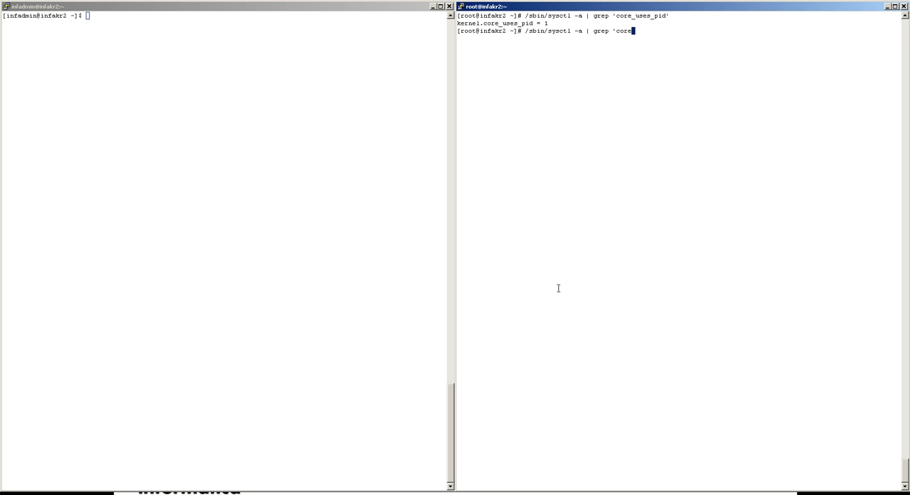
text(pattern)
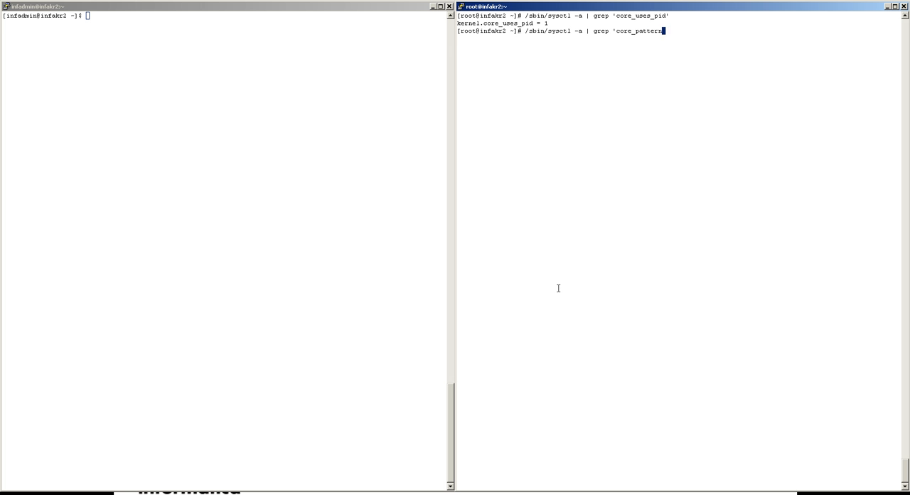
key(Return)
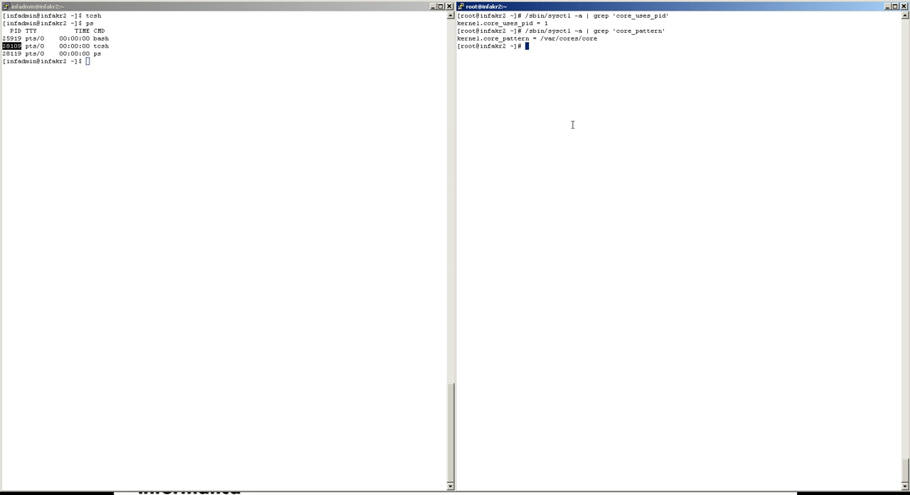
Send kill -11 28109 from root to crash the tcsh shell with a core dump
text(kill -11 28109)
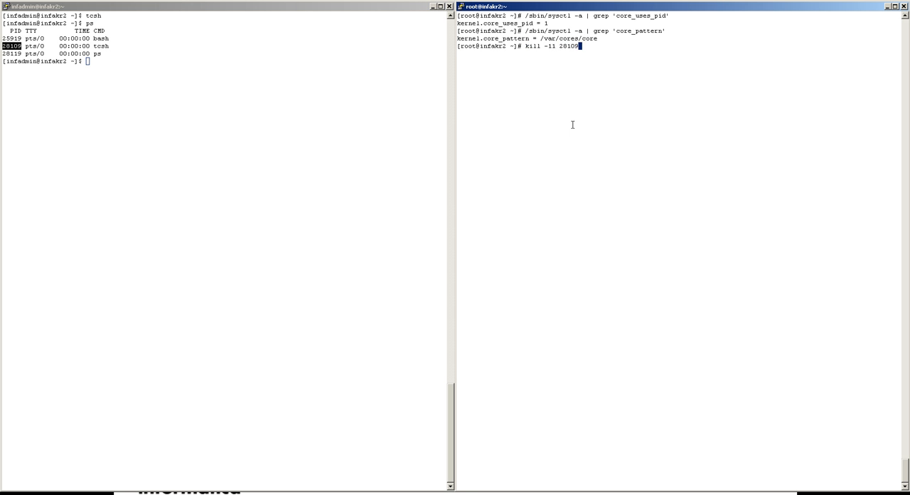
key(Return)
text(ls -)
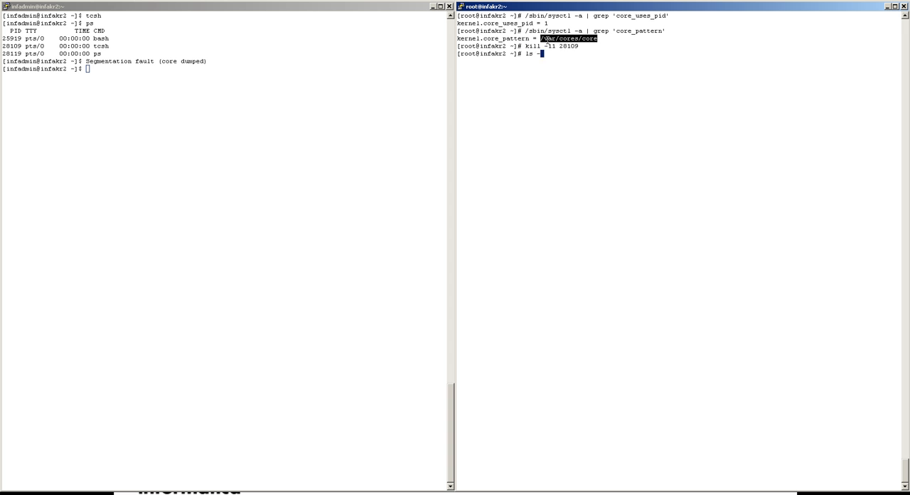
List /var/cores and highlight core_uses_pid and the new core.28109 file
text(art /var/cores/core)
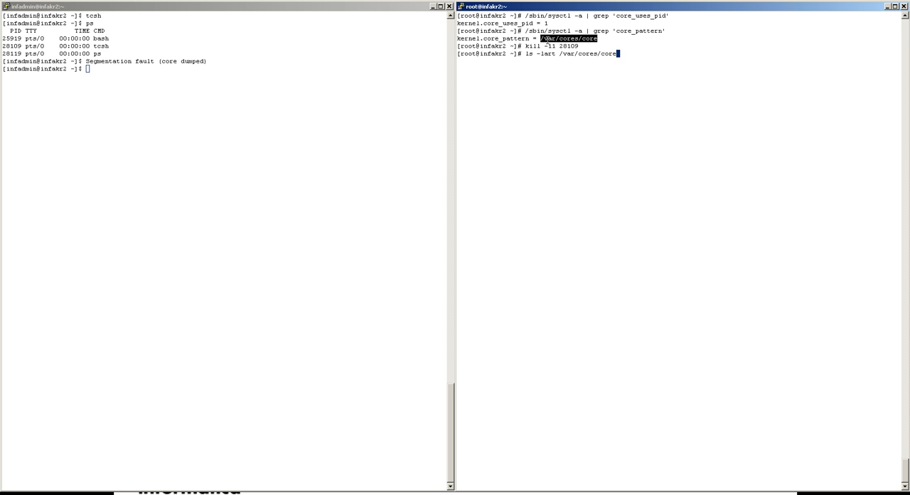
key(BackSpace)
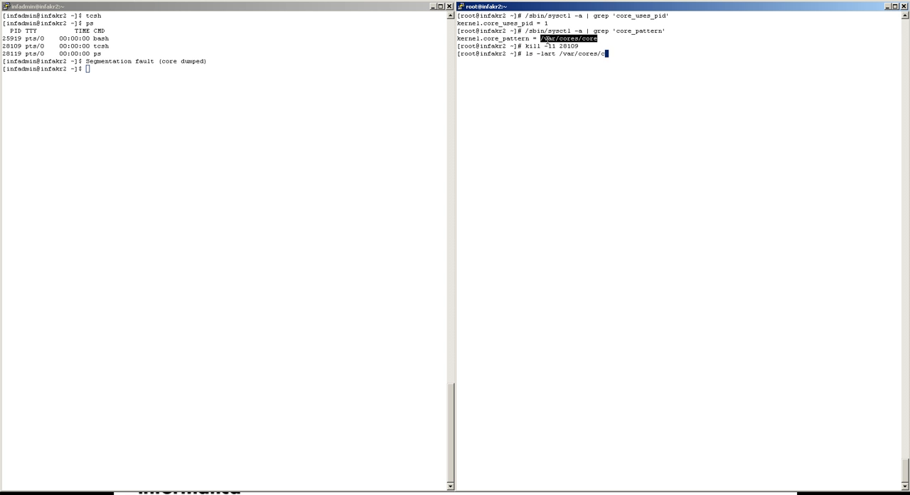
key(Return)
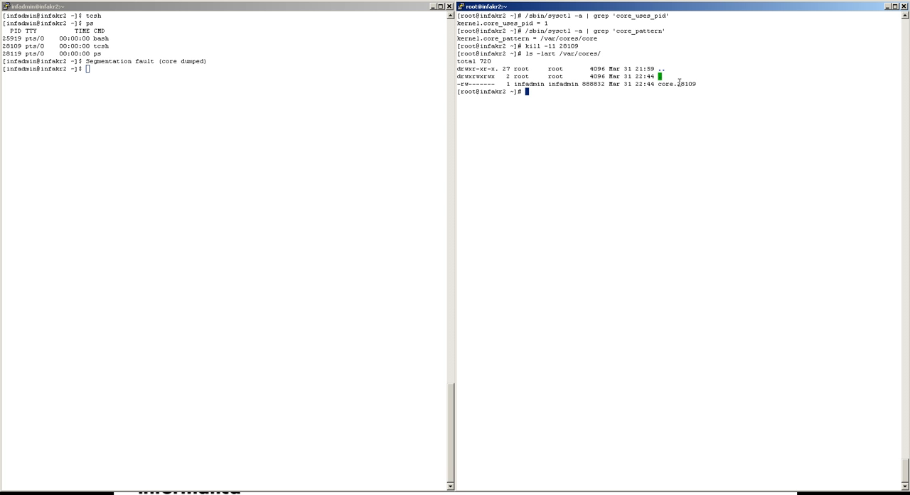
double_click(683, 84)
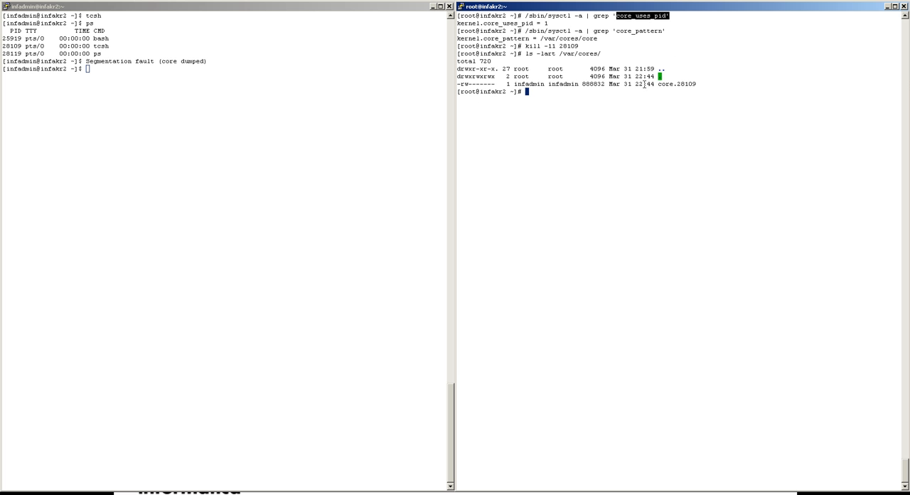
double_click(666, 84)
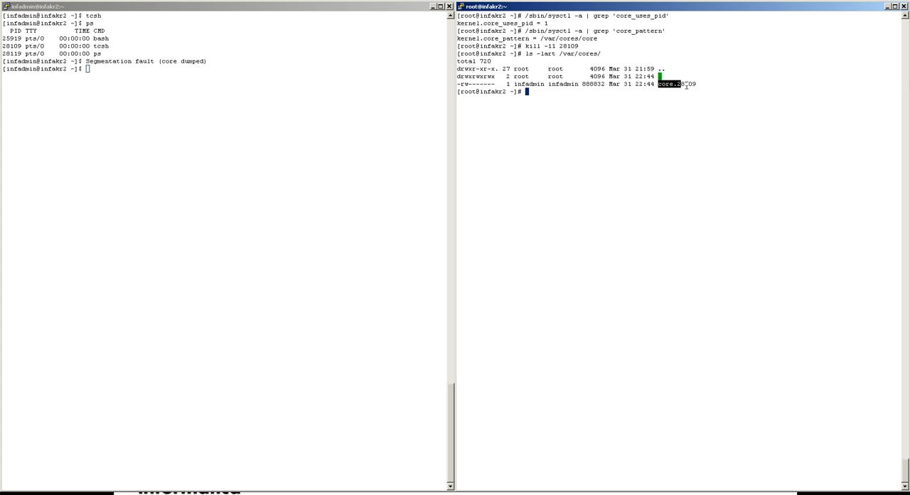